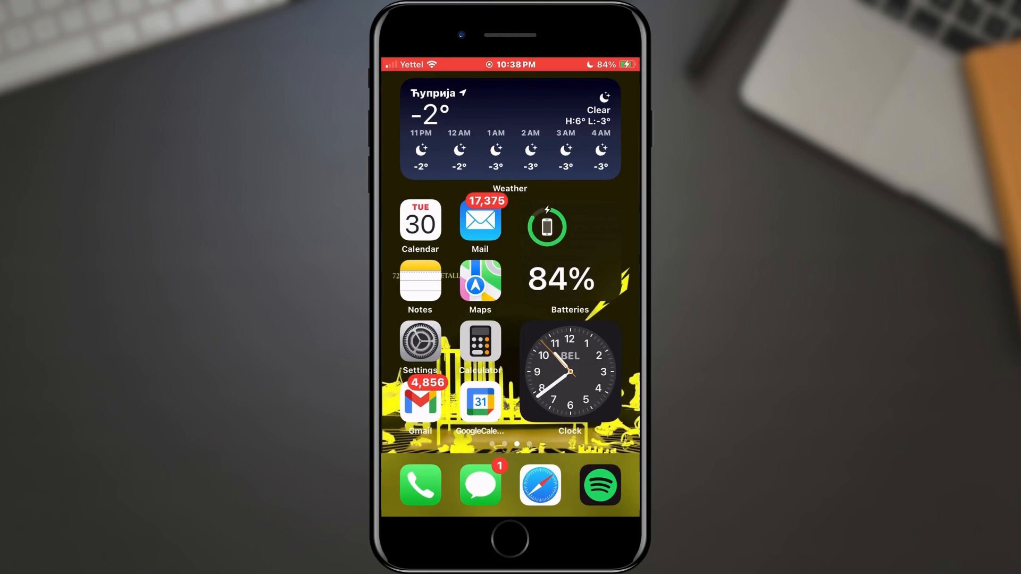
# Open Settings and confirm AirDrop receiving is set to Everyone for 10 Minutes.
pyautogui.click(420, 342)
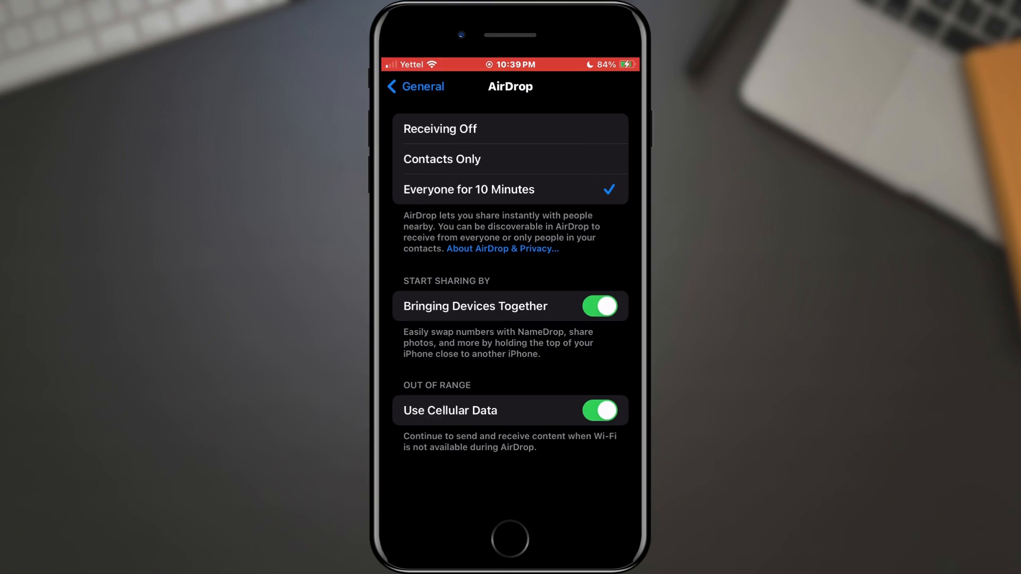
# Check that AirDrop is allowed under Screen Time's Content & Privacy Restrictions > Allowed Apps.
pyautogui.click(414, 87)
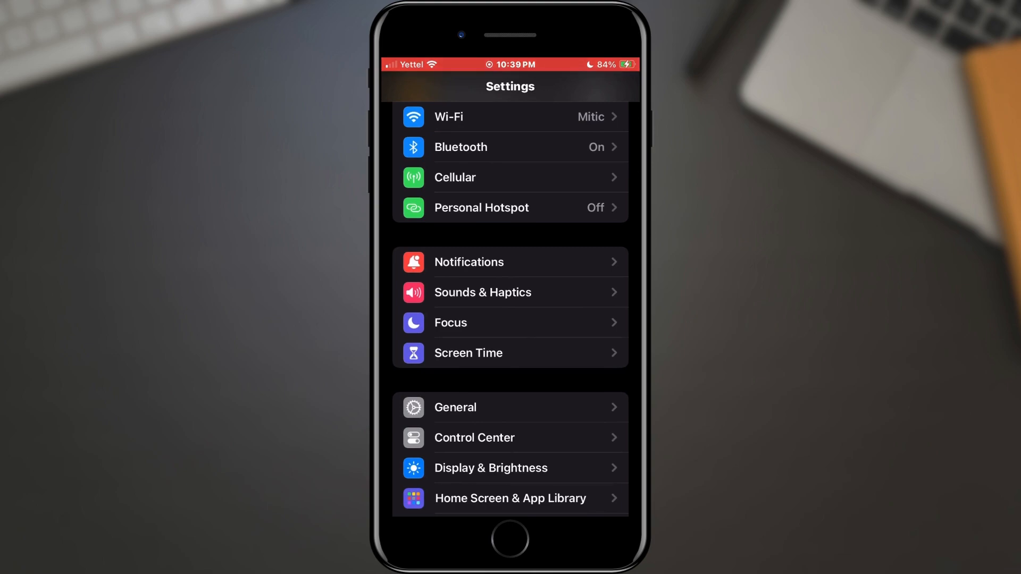
pyautogui.click(467, 353)
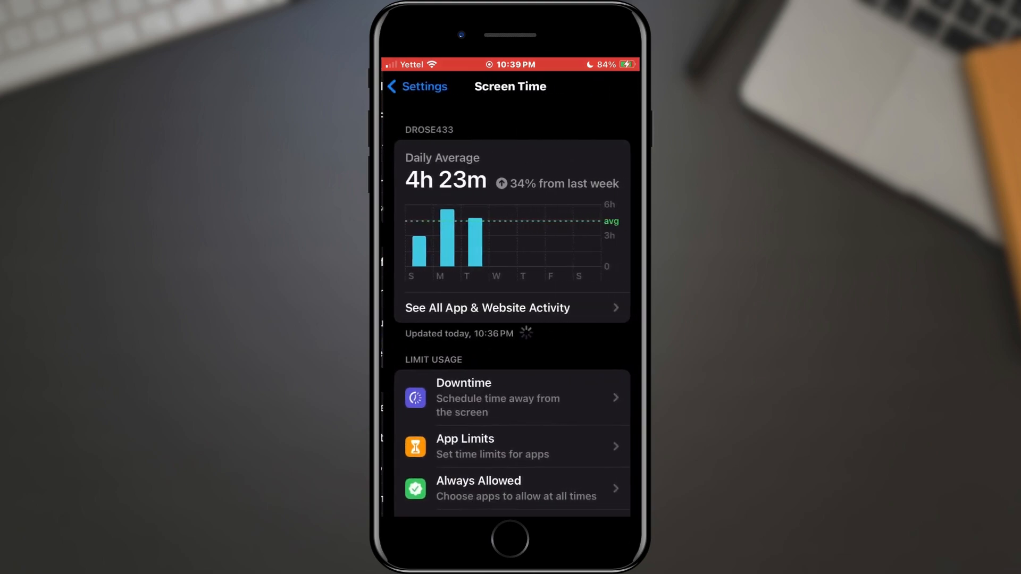
pyautogui.scroll(-3)
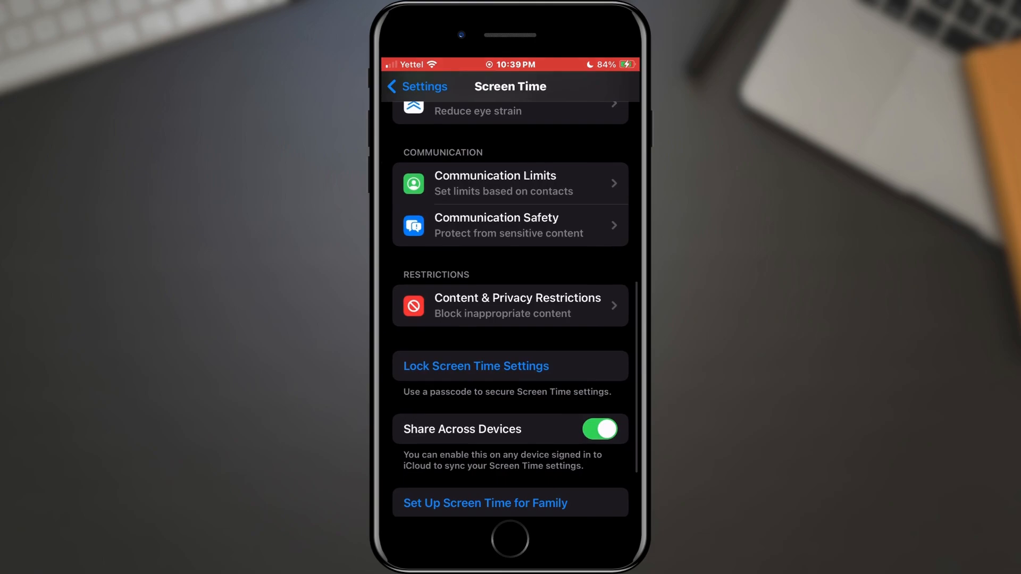
pyautogui.click(511, 305)
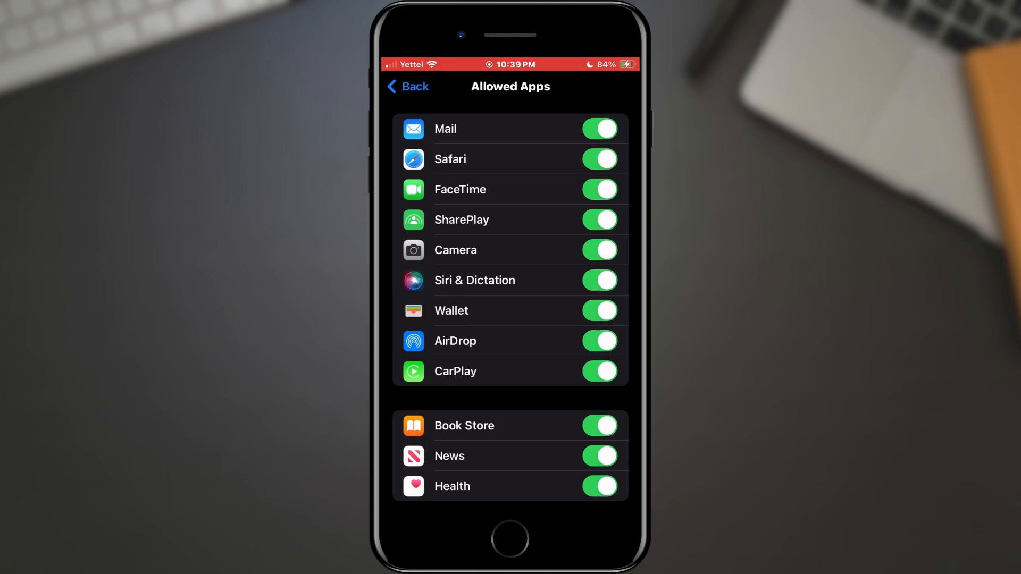
pyautogui.click(407, 86)
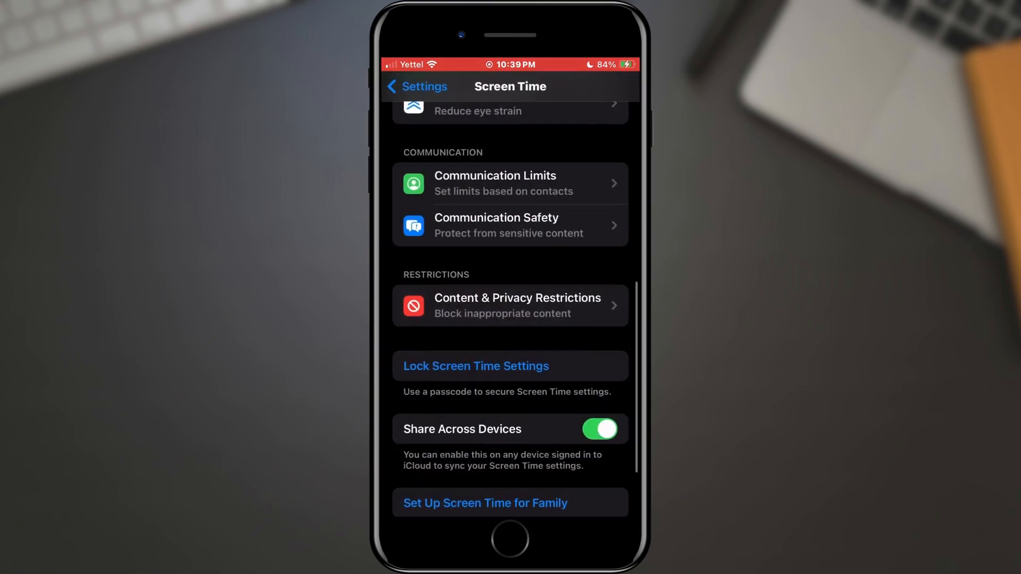
# Bring up the Reset options under General > Transfer or Reset iPhone.
pyautogui.click(417, 86)
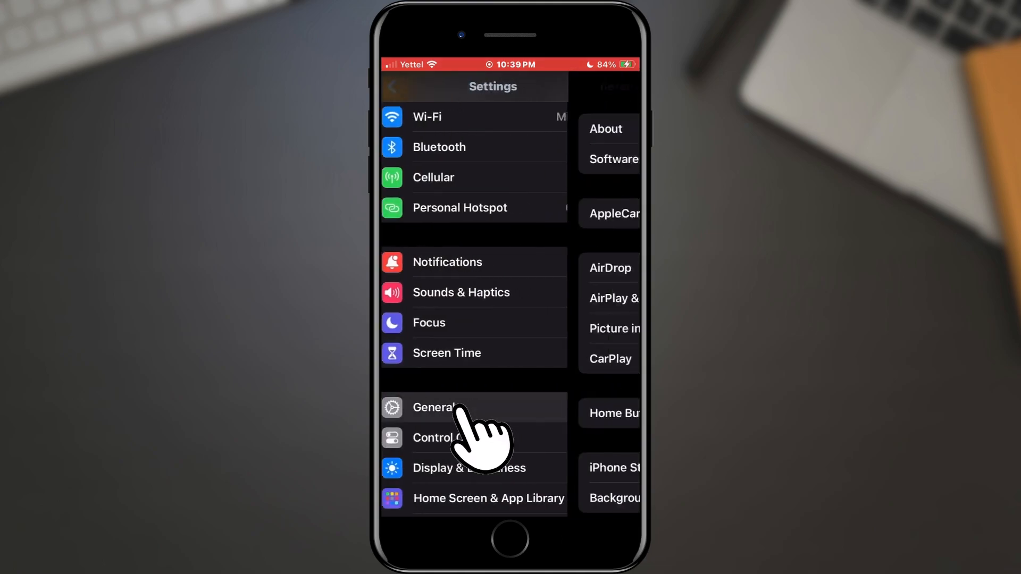
pyautogui.click(433, 406)
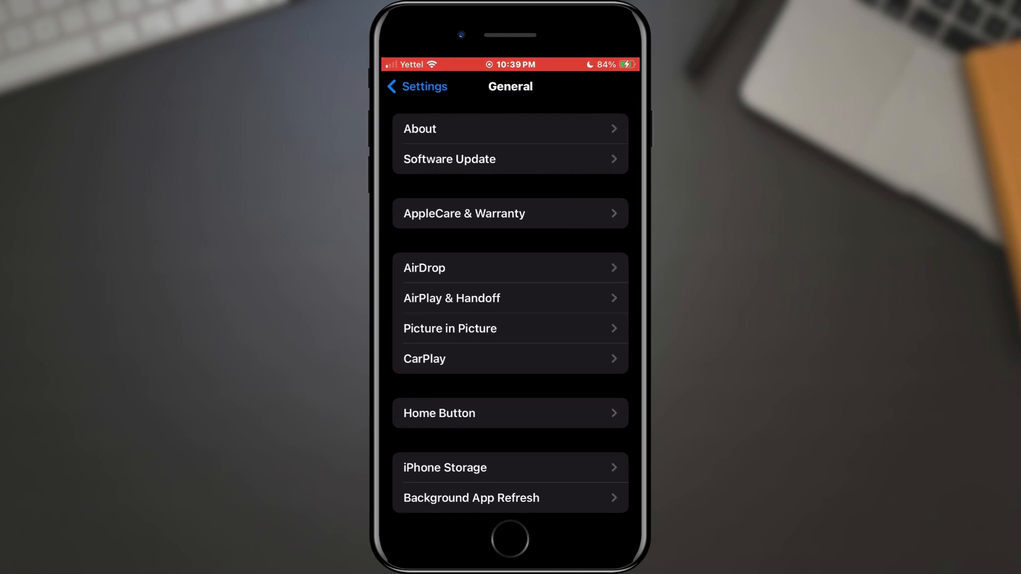
pyautogui.scroll(-3)
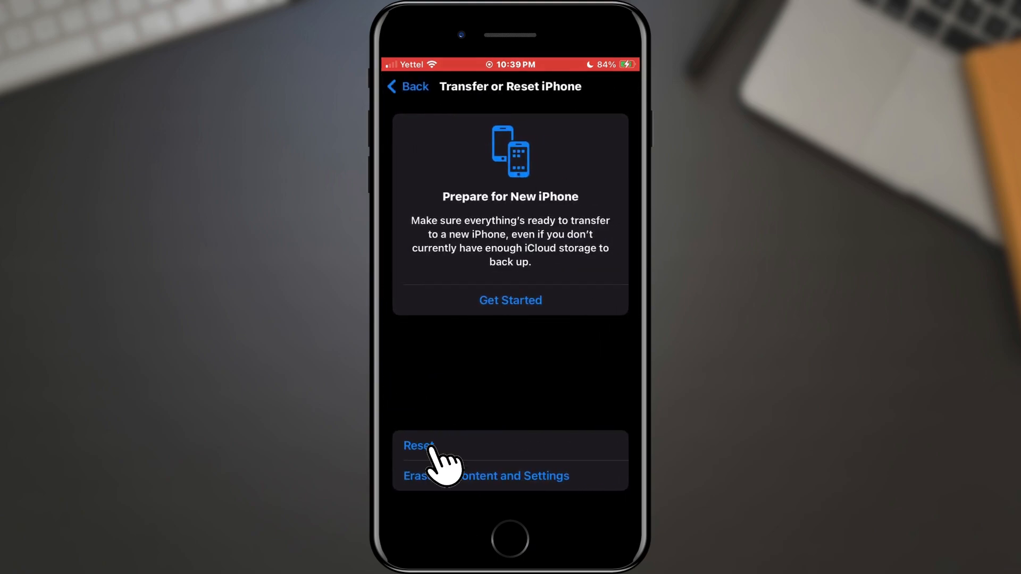
pyautogui.click(419, 446)
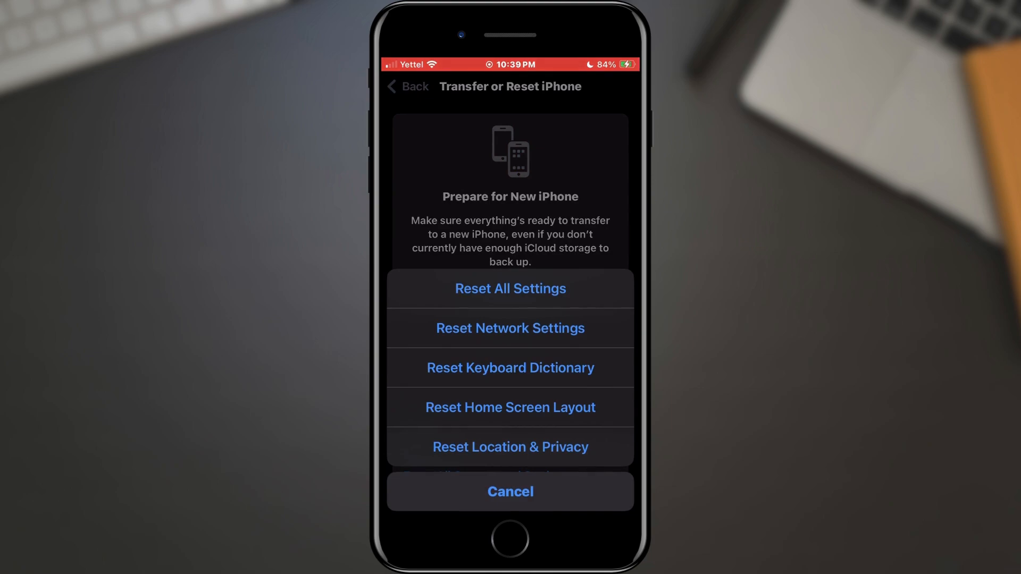